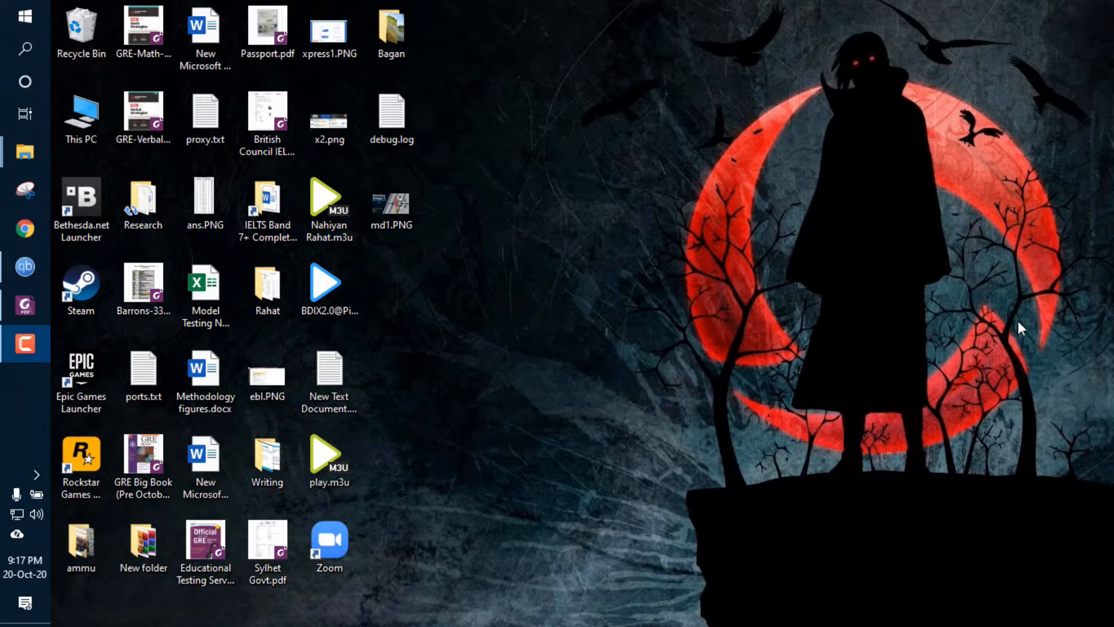
# Step: Open the Shigley textbook at page 427 and select the highlighted paper title in footnote 2
pyautogui.click(329, 369)
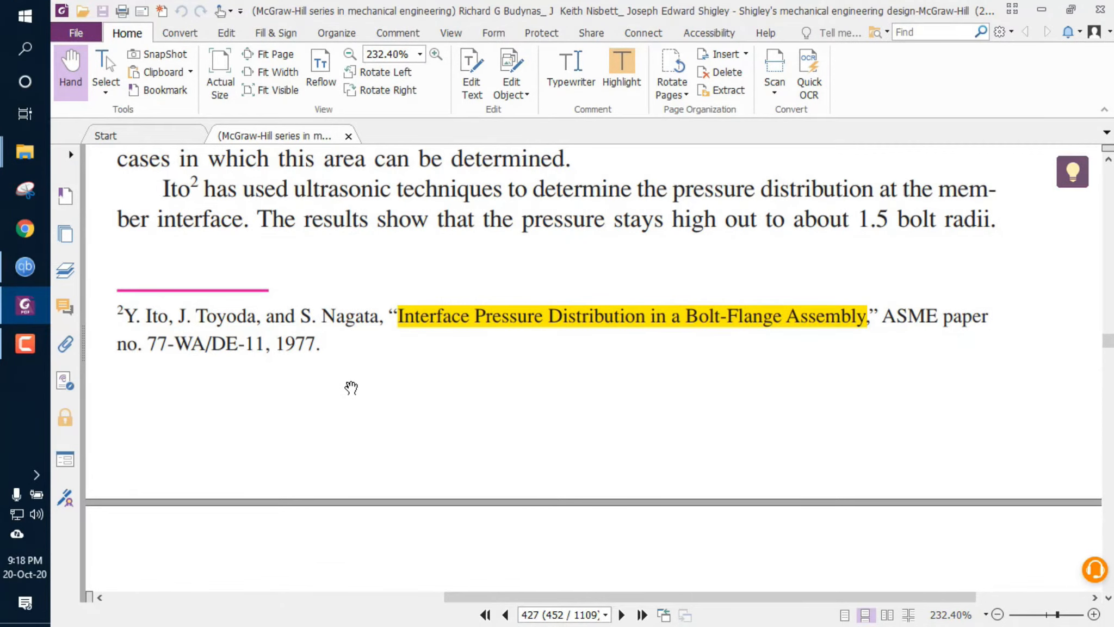
pyautogui.moveTo(458, 332)
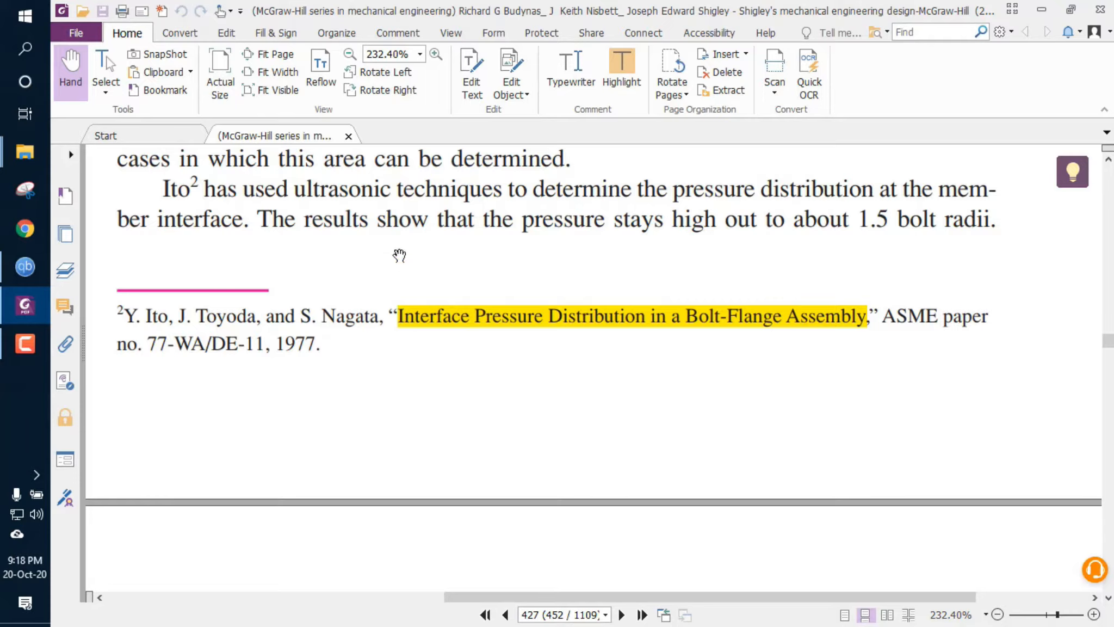
pyautogui.moveTo(402, 318)
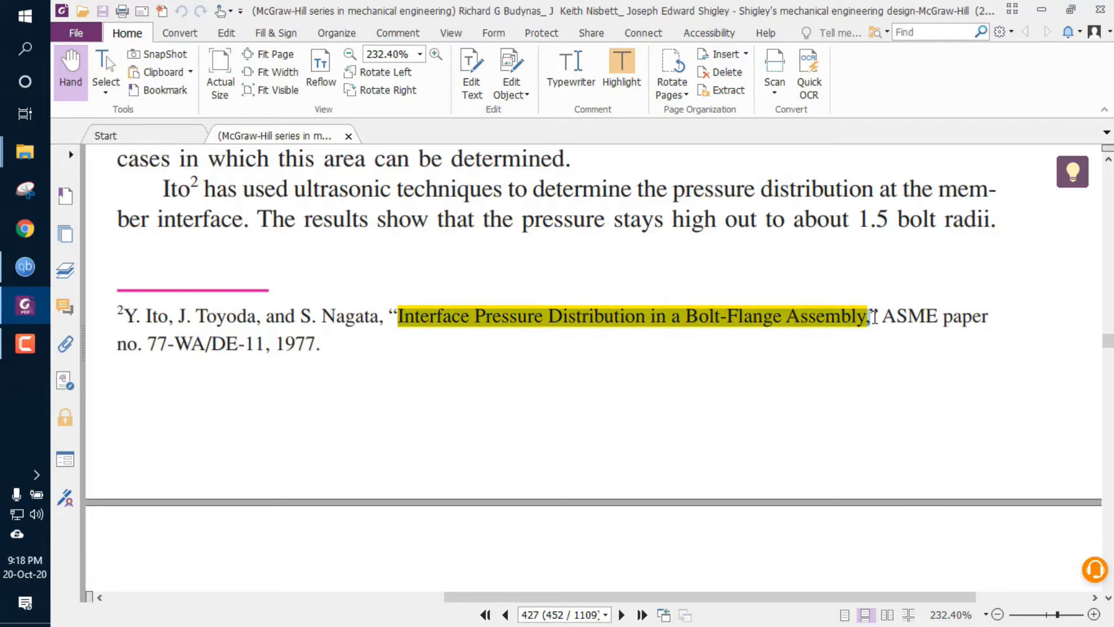
pyautogui.click(867, 316)
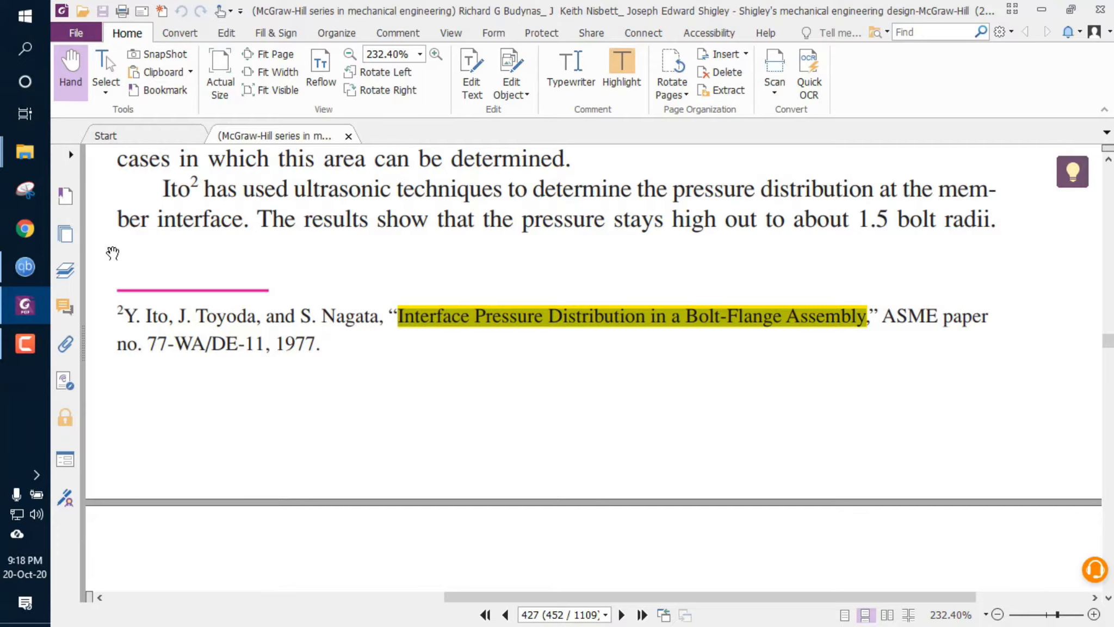
pyautogui.moveTo(330, 301)
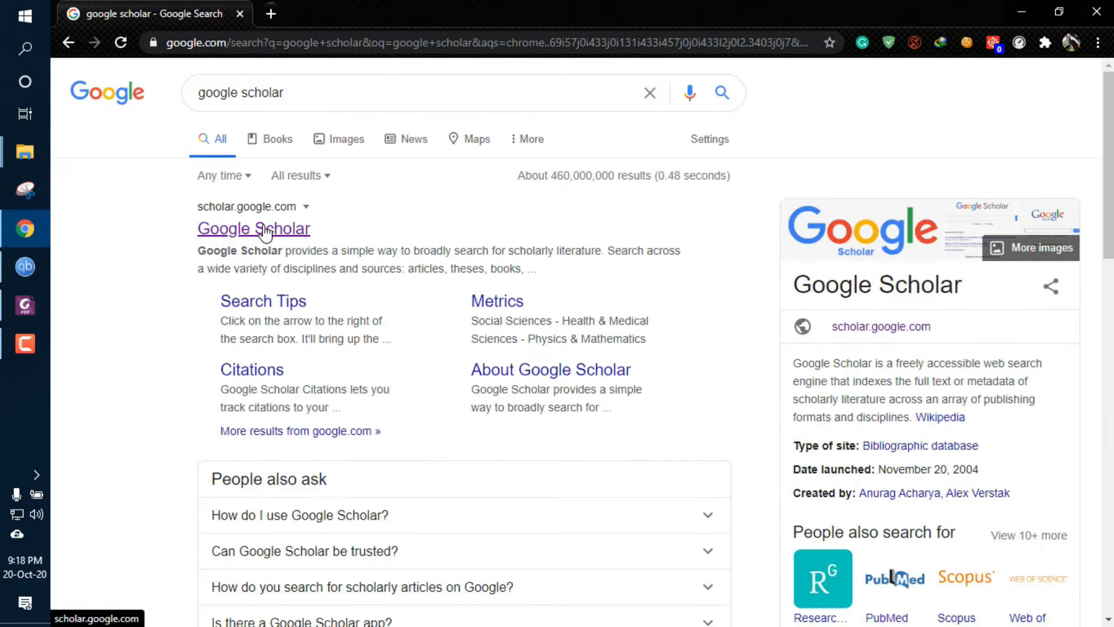
# Step: Go to the Google Scholar site from the search results
pyautogui.click(253, 228)
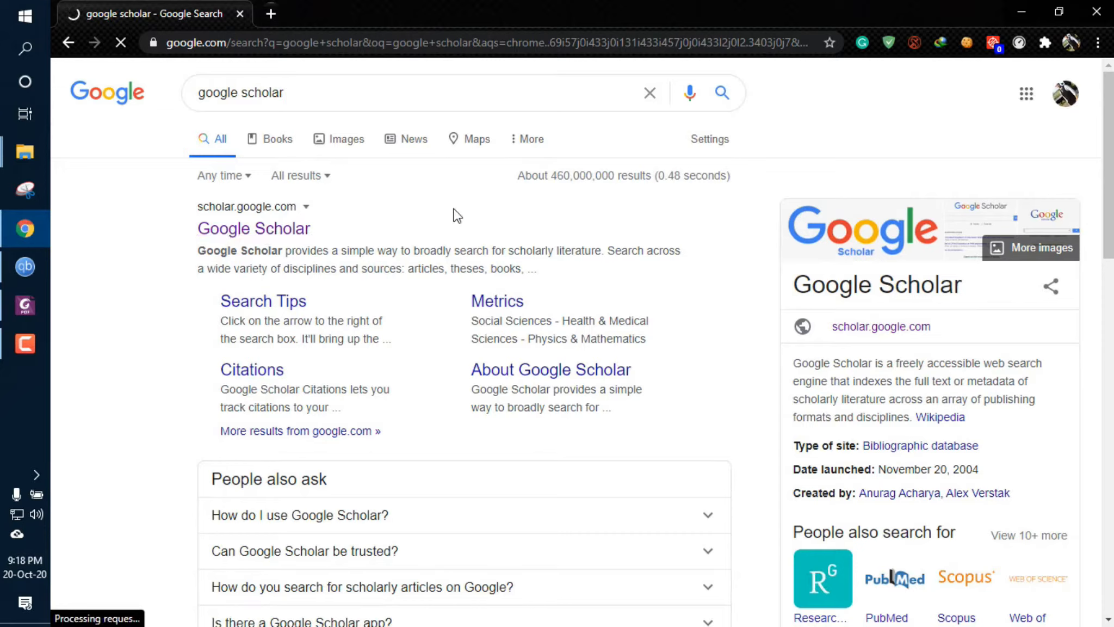
pyautogui.moveTo(415, 239)
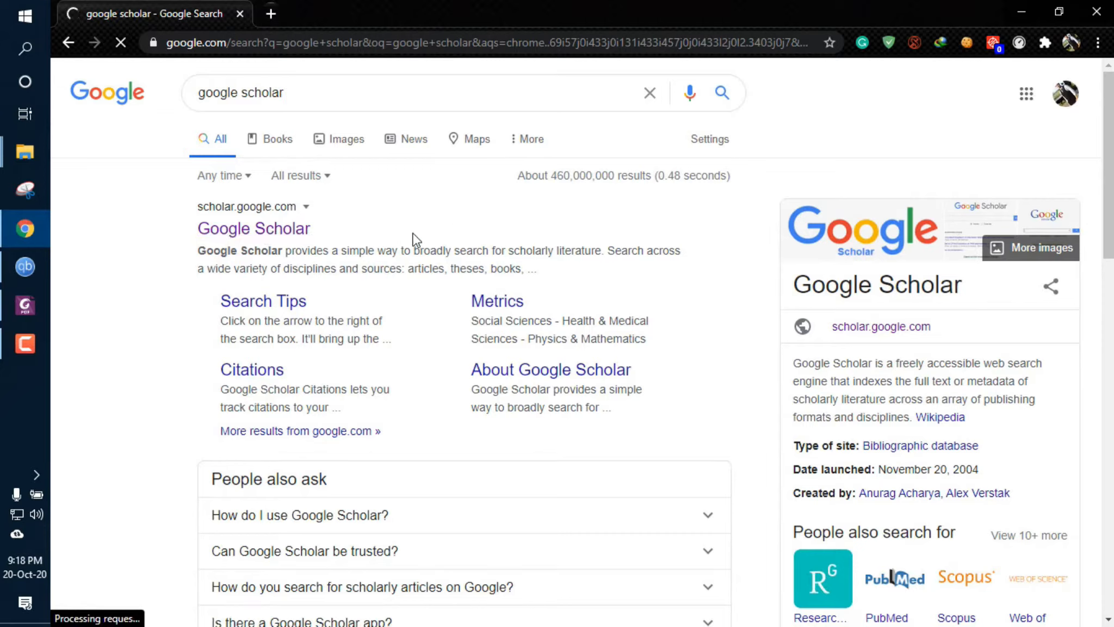
pyautogui.click(253, 228)
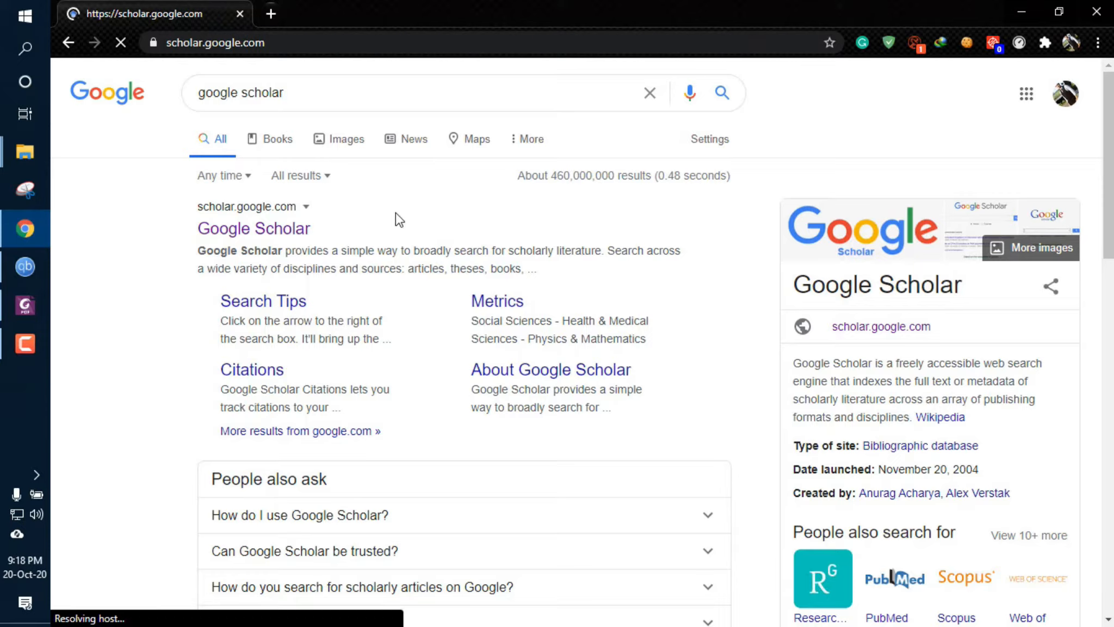
pyautogui.click(253, 228)
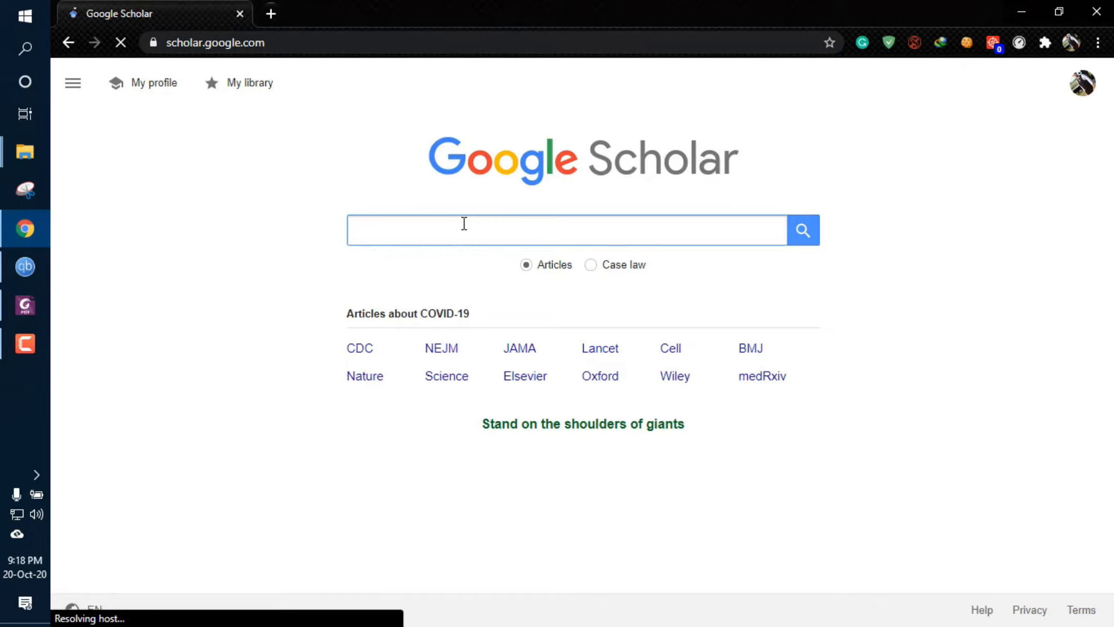
# Step: Search Scholar for the pasted title 'Interface Pressure Distribution in a Bolt-Flange Assembly'
pyautogui.rightClick(402, 235)
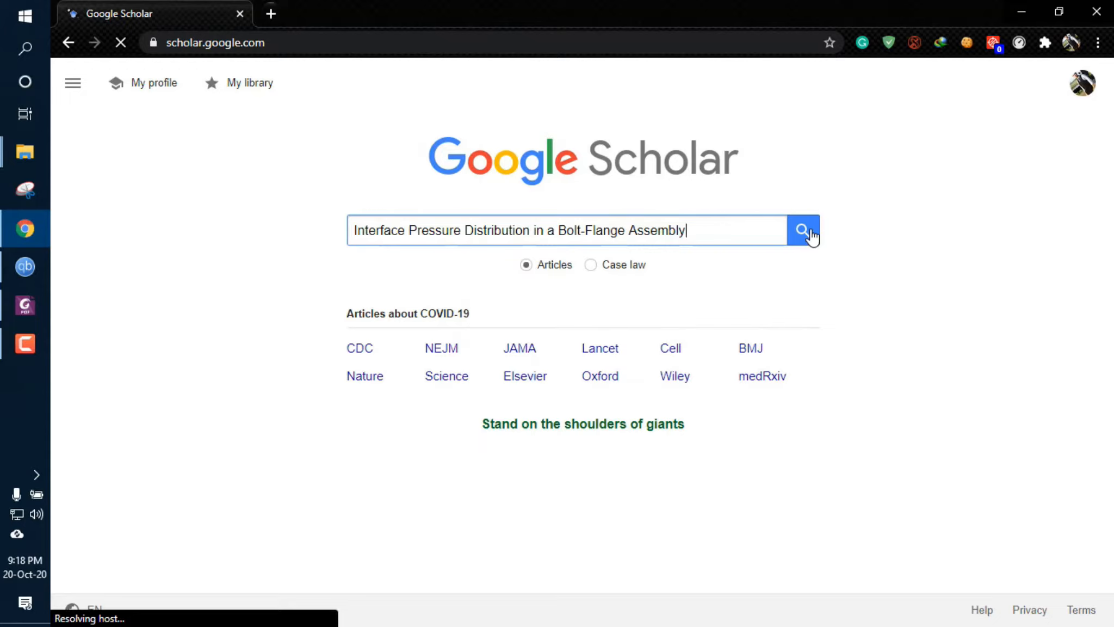
pyautogui.click(803, 231)
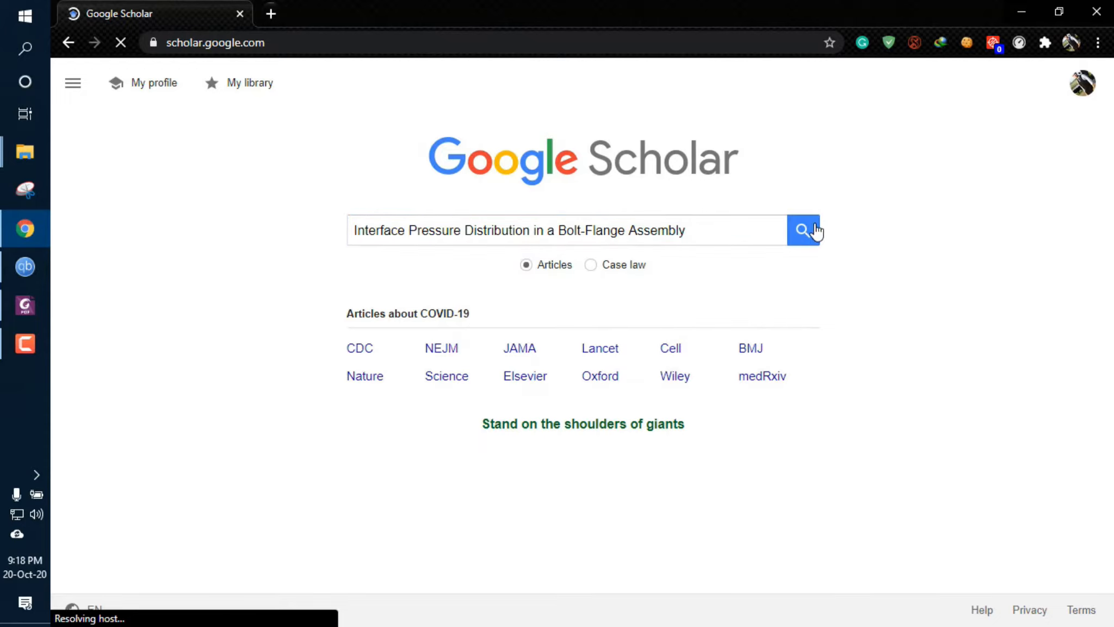
pyautogui.click(803, 229)
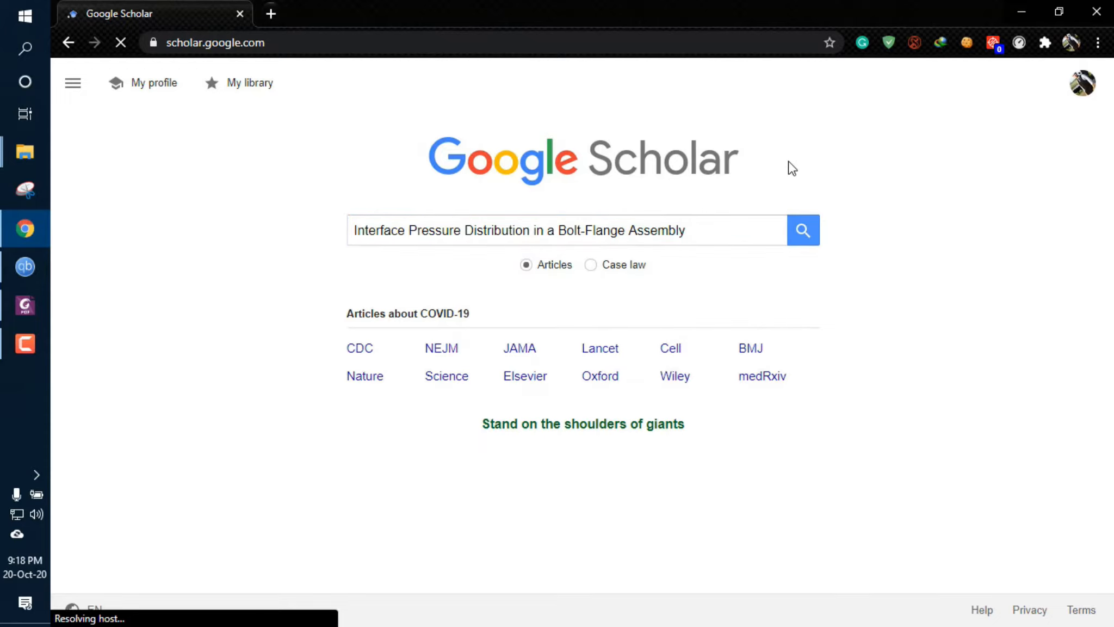
pyautogui.moveTo(270, 301)
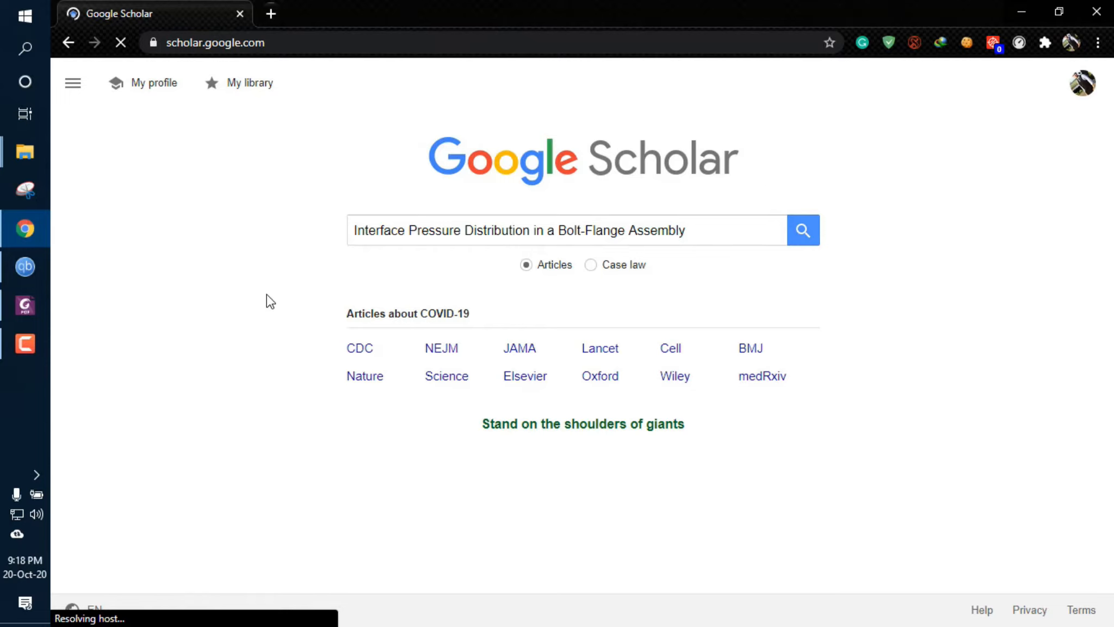
pyautogui.click(803, 229)
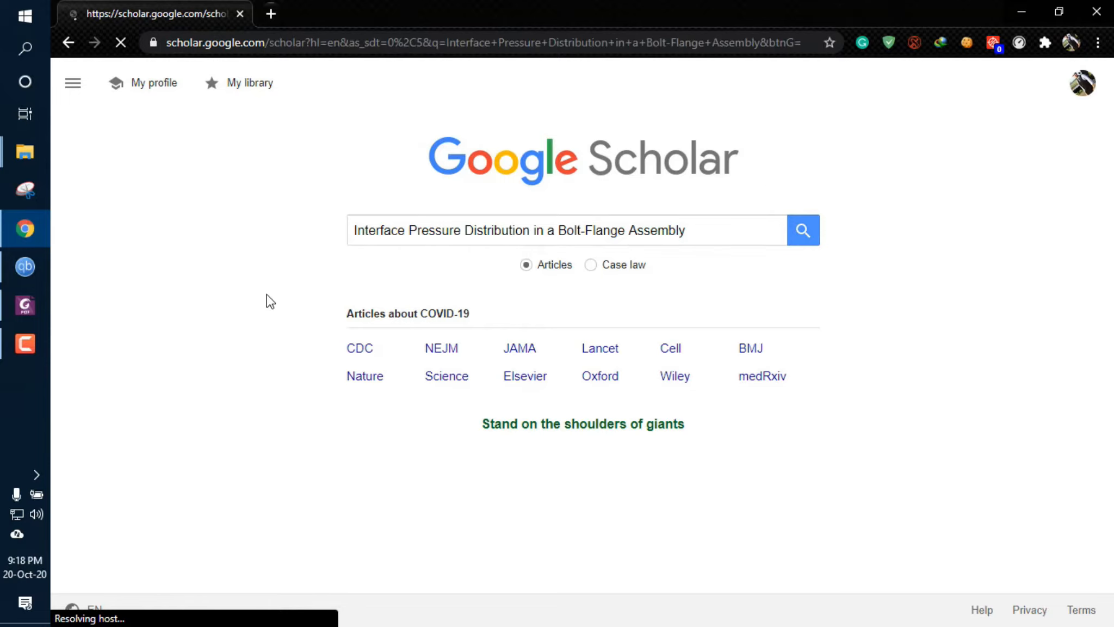
pyautogui.click(802, 229)
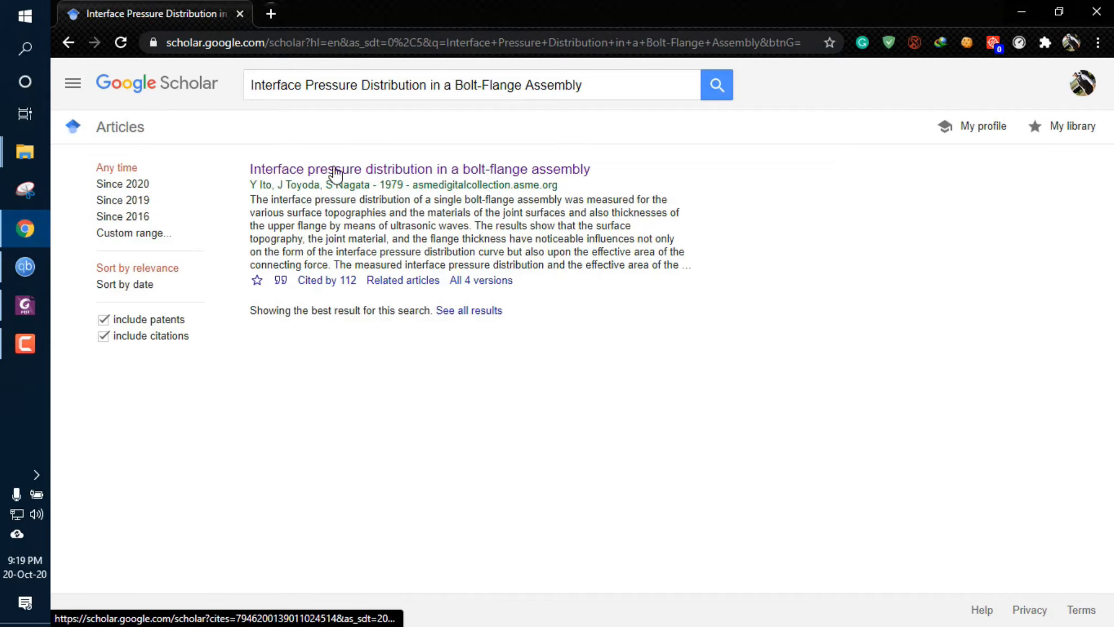
pyautogui.moveTo(320, 147)
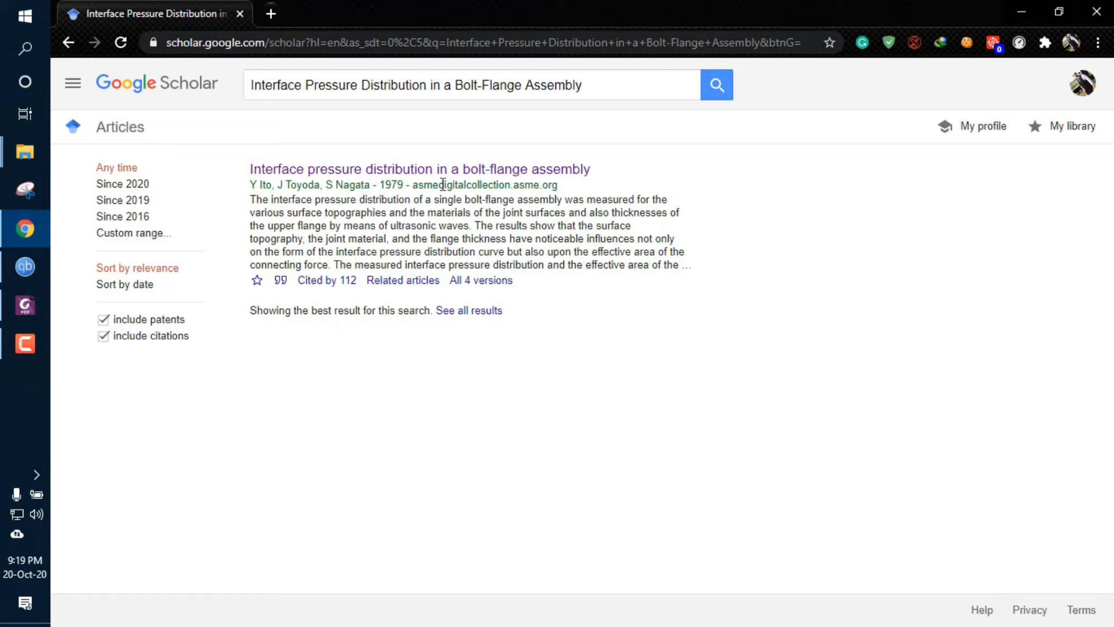
# Step: Open the first result's title link to reach the ASME Journal of Mechanical Design article page
pyautogui.click(418, 170)
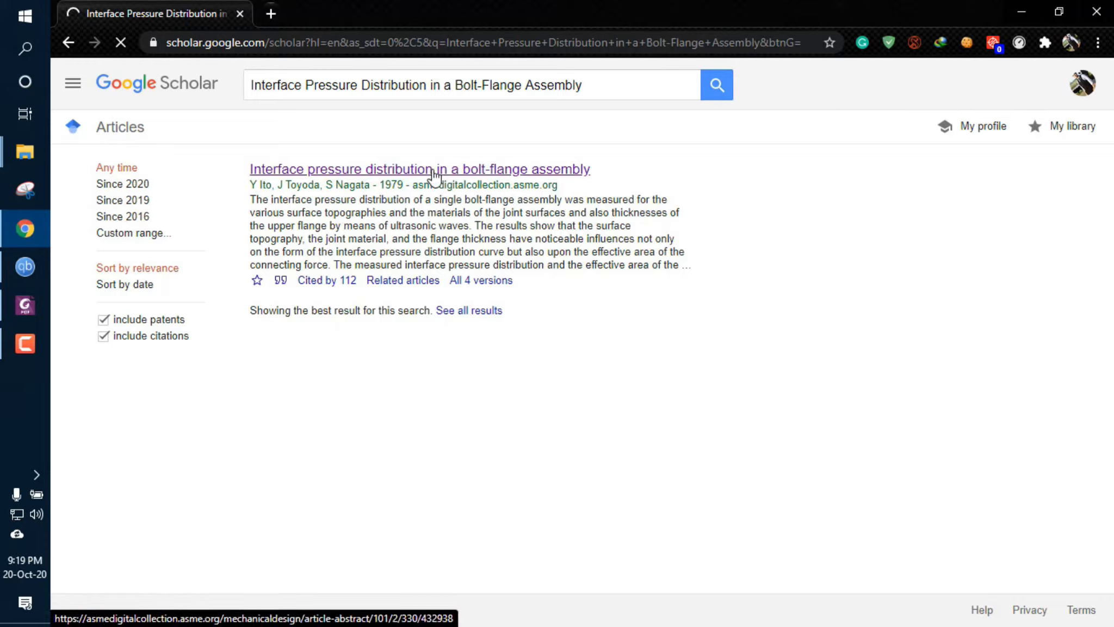
pyautogui.click(418, 169)
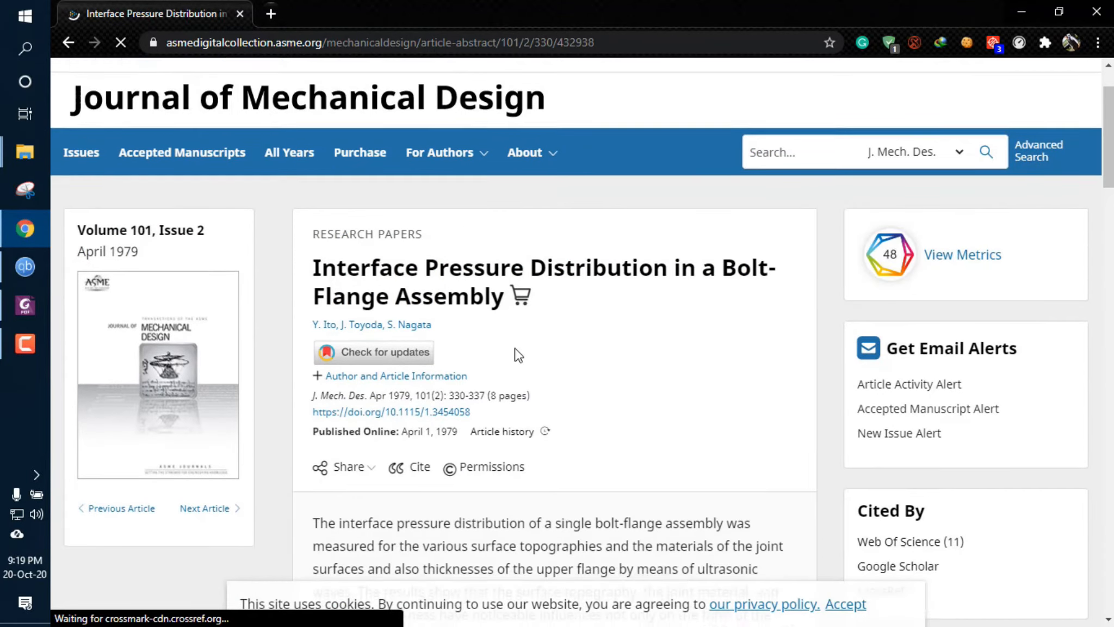
# Step: Scroll the ASME article page to see its DOI and the $25 PDF-only access
pyautogui.scroll(-3)
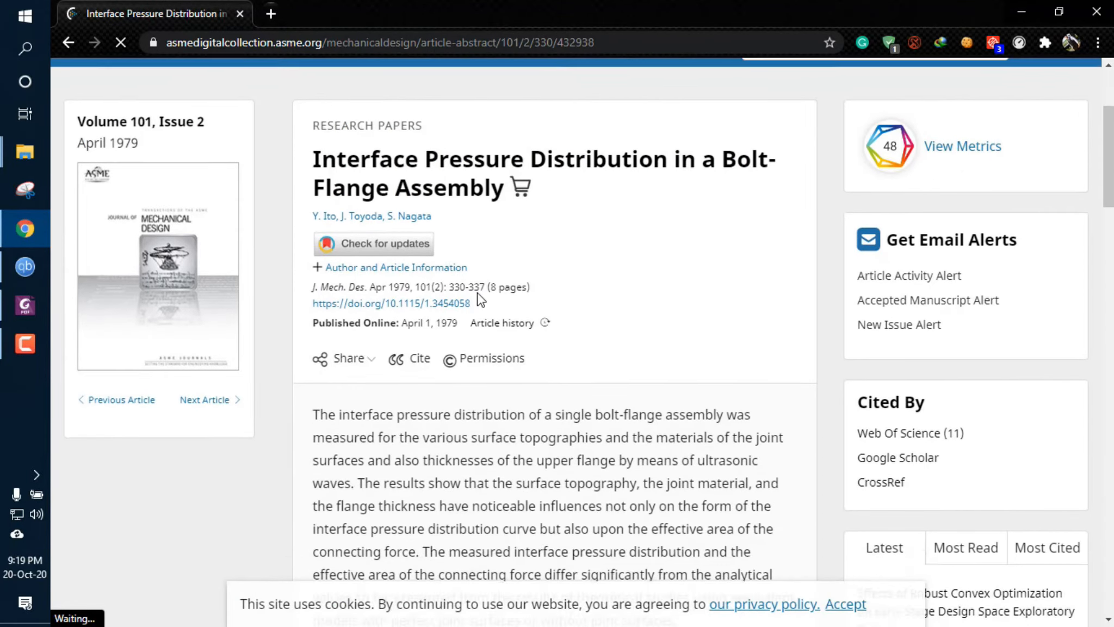
pyautogui.scroll(-3)
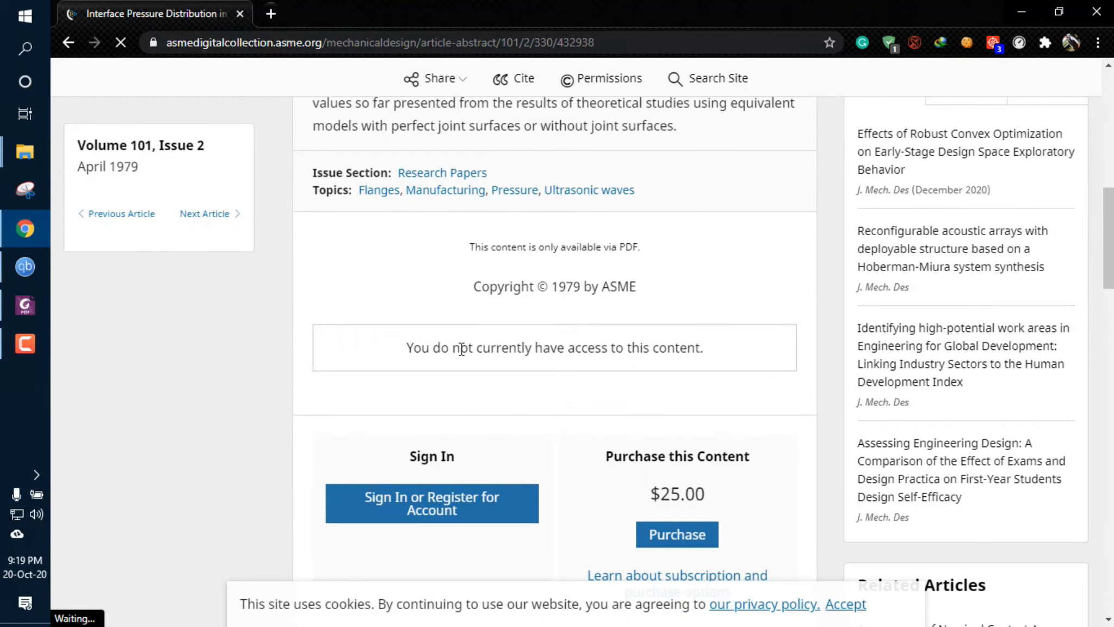
pyautogui.scroll(-3)
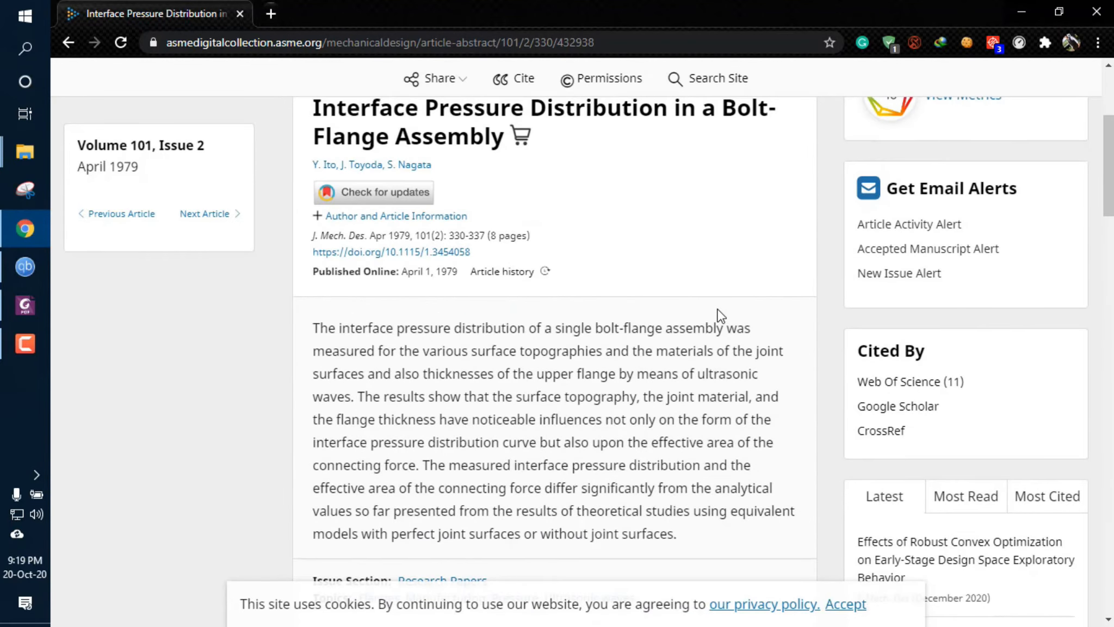
pyautogui.moveTo(522, 317)
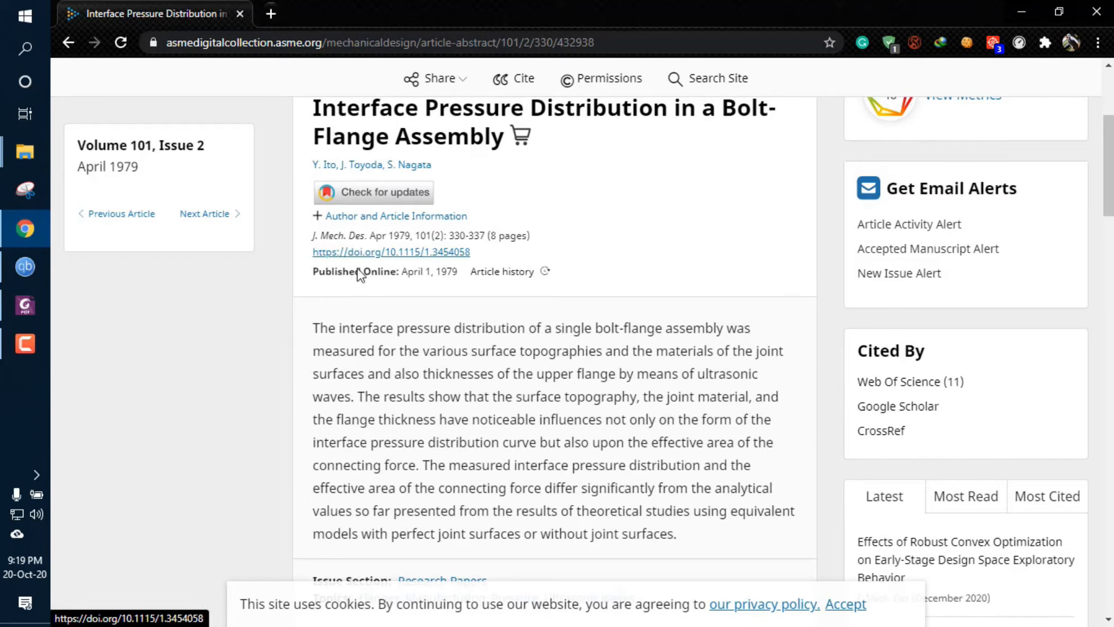
pyautogui.moveTo(309, 262)
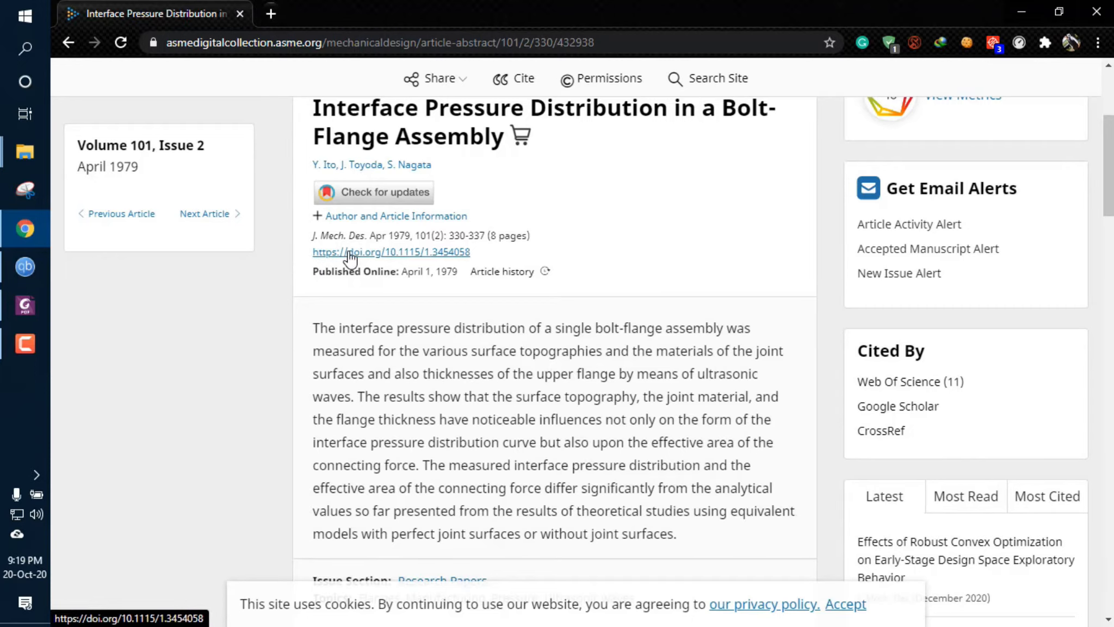
pyautogui.moveTo(429, 382)
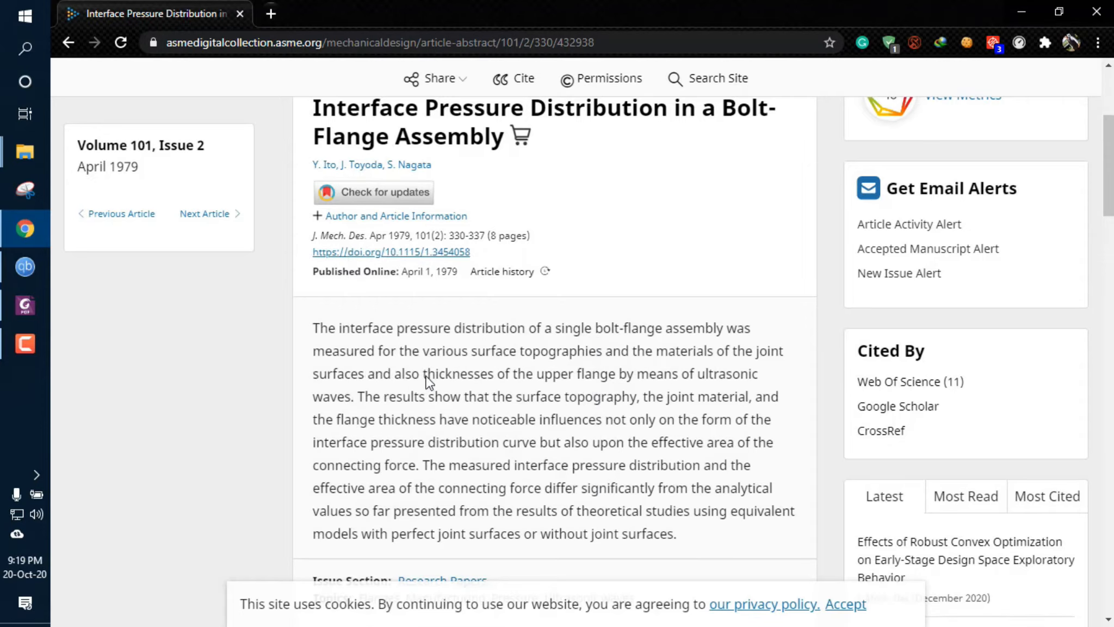
pyautogui.click(270, 13)
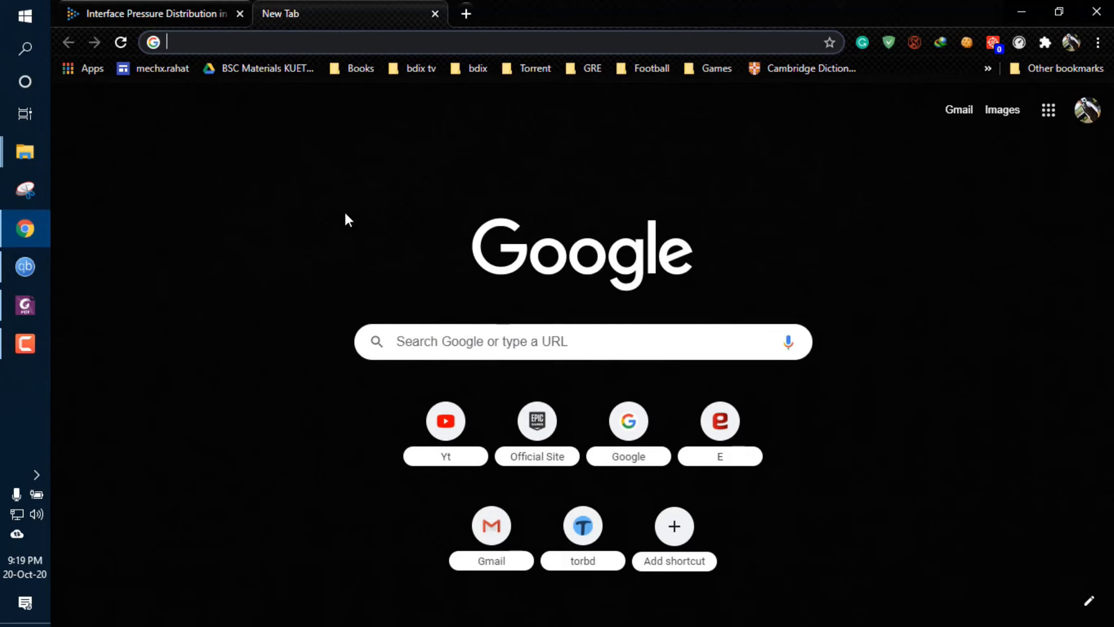
# Step: Search Google for 'sci hub' and open the scihub.wikicn.top Sci-Hub result
pyautogui.write('scihub.wikicn.top')
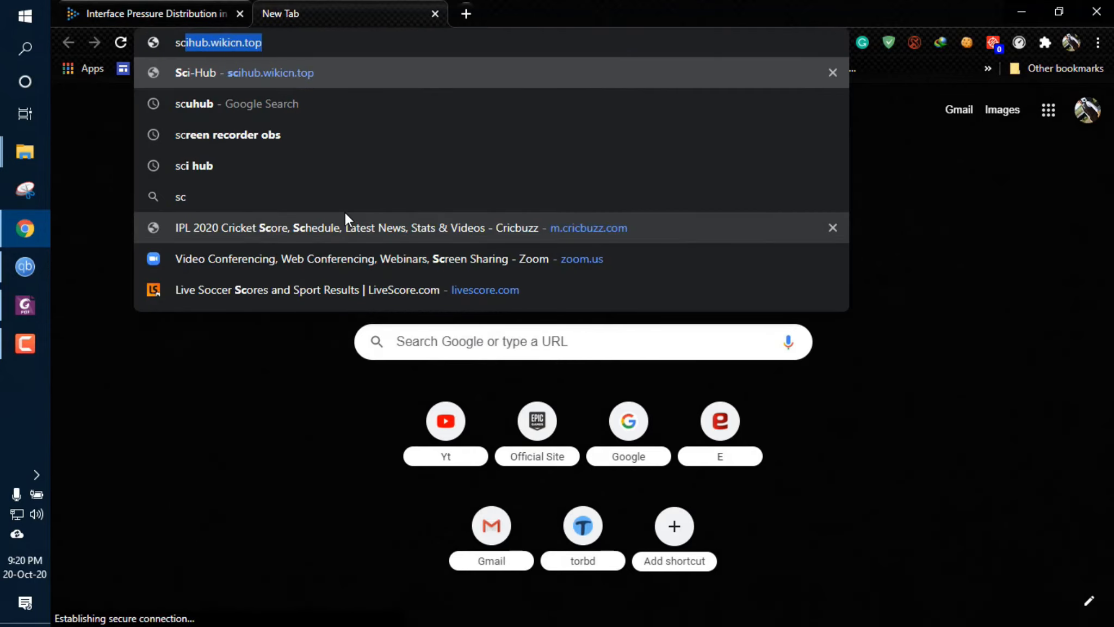
pyautogui.write('sci hub')
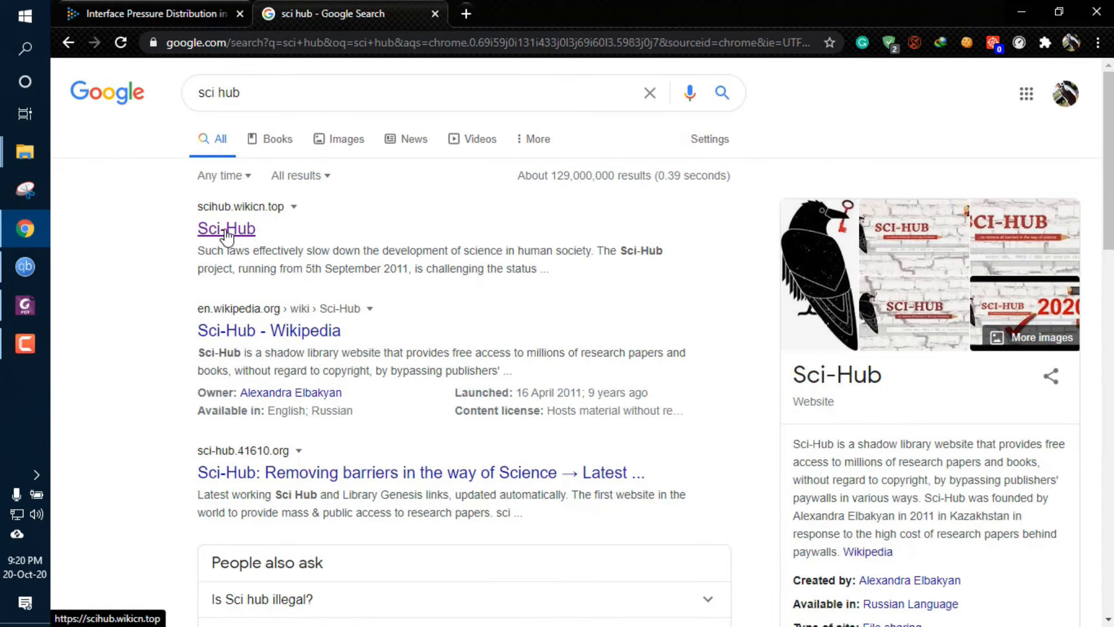
pyautogui.click(225, 228)
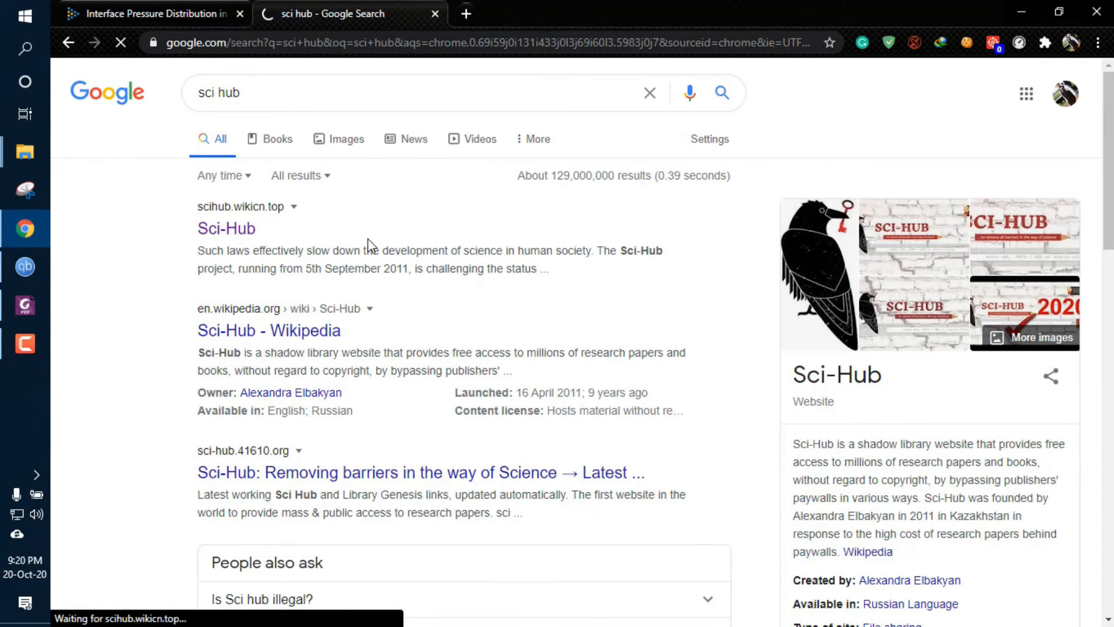
pyautogui.click(226, 227)
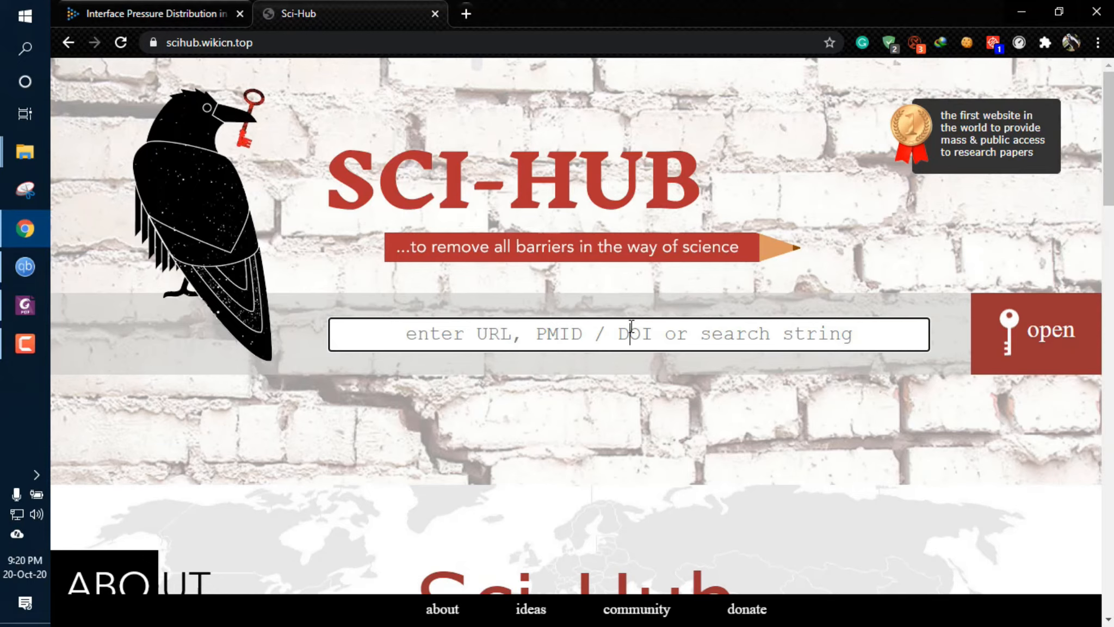
pyautogui.moveTo(645, 394)
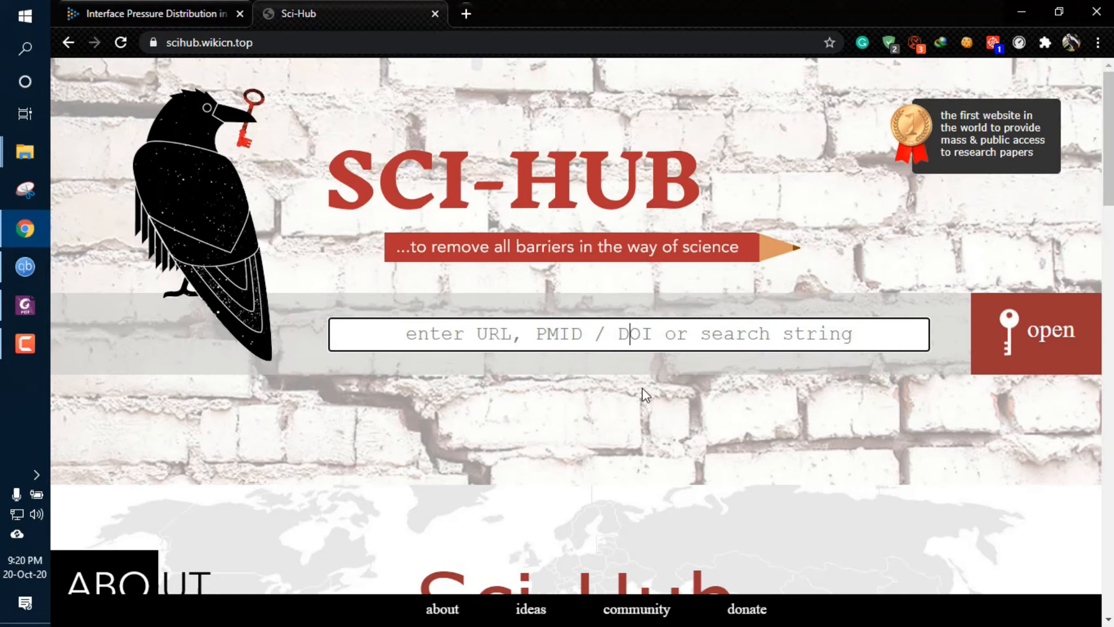
pyautogui.moveTo(465, 219)
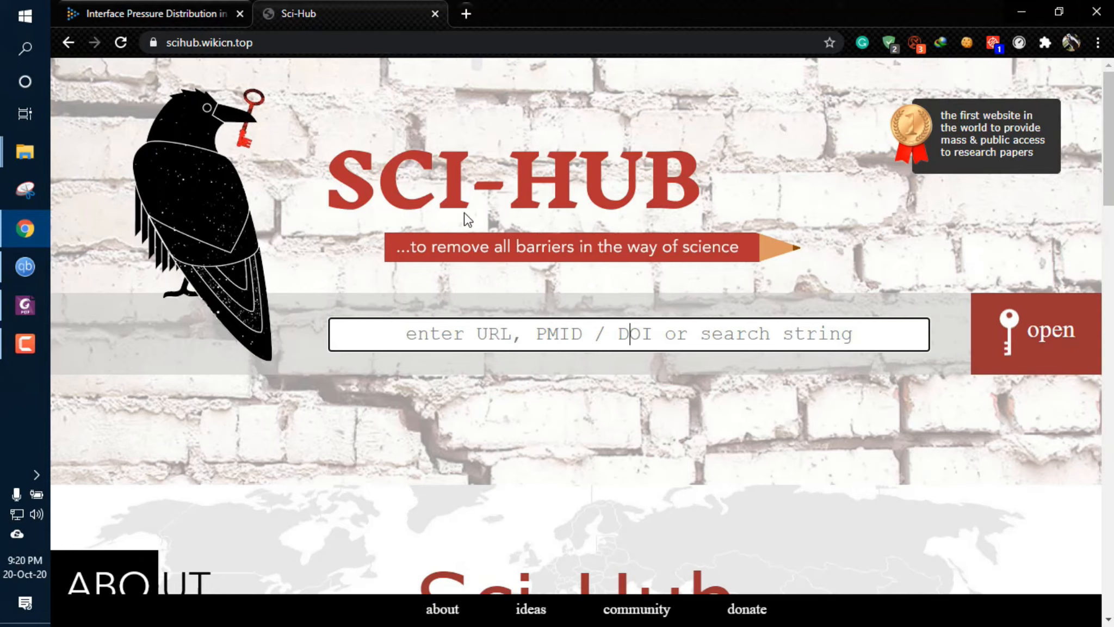
pyautogui.click(149, 13)
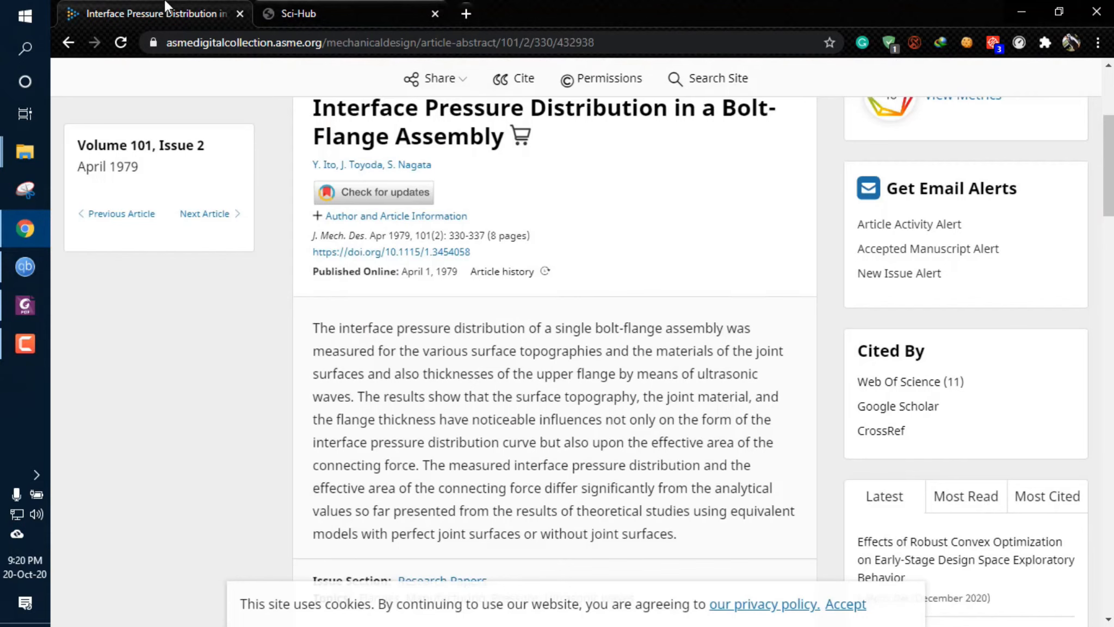
pyautogui.moveTo(373, 193)
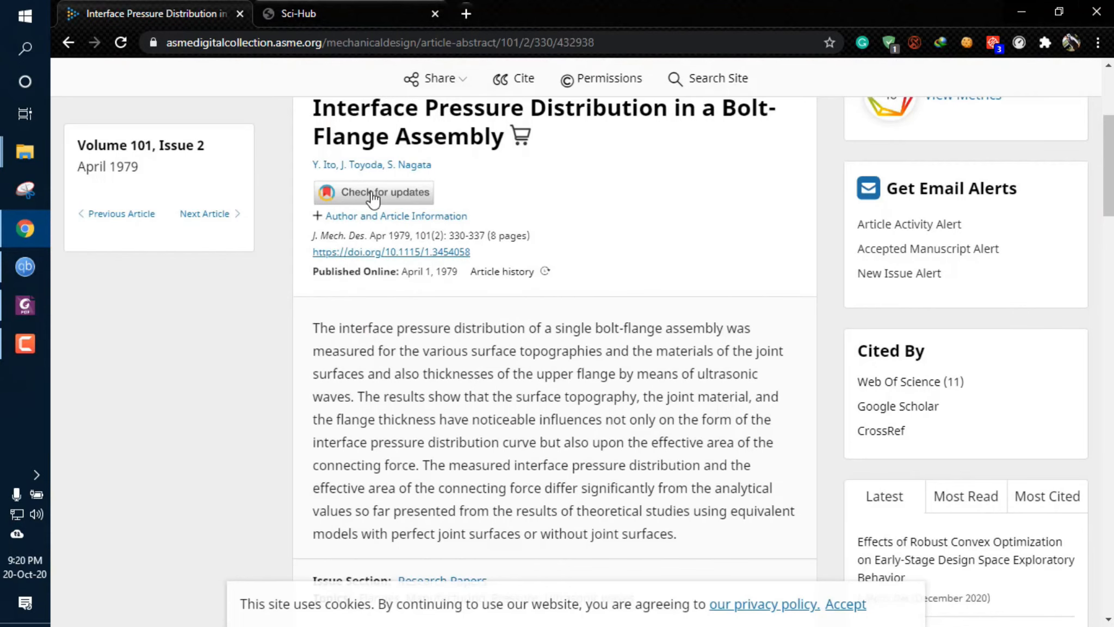
pyautogui.rightClick(628, 334)
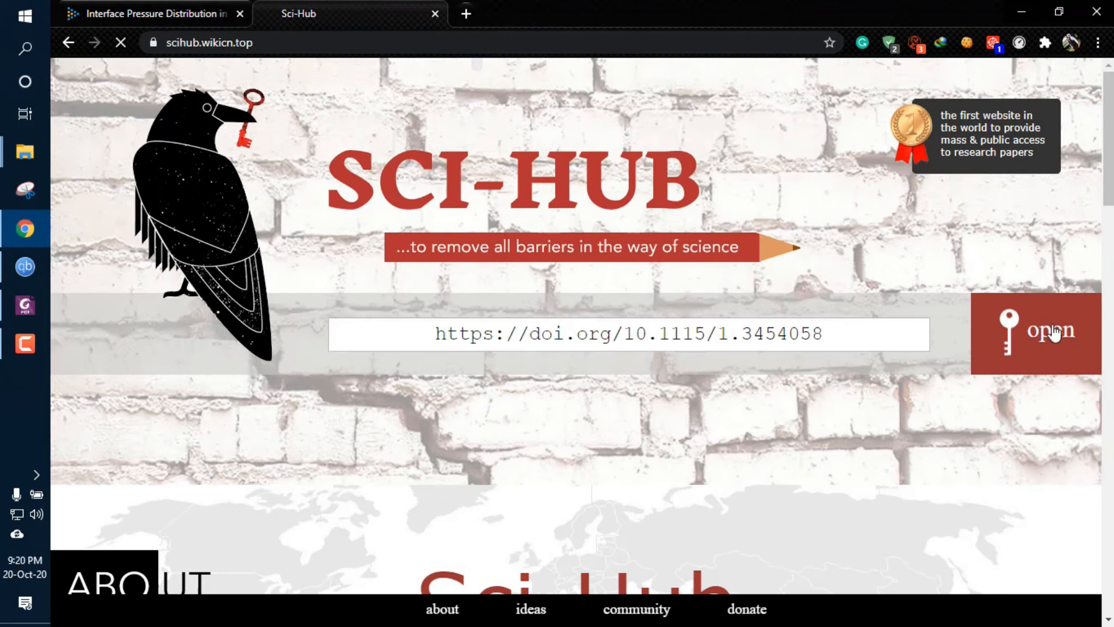
pyautogui.click(1049, 332)
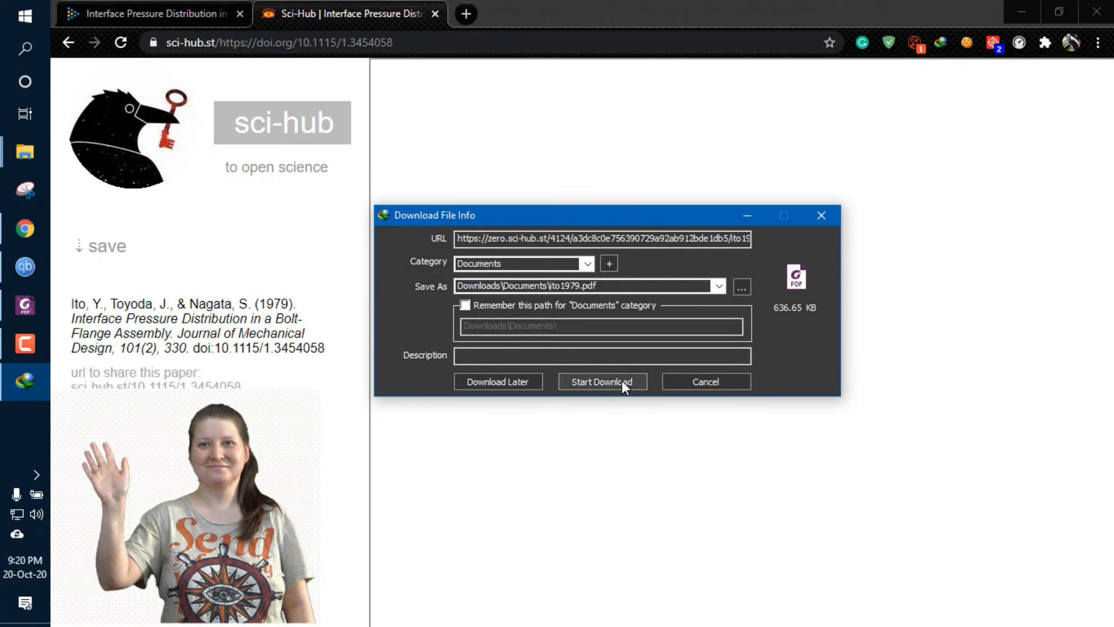
# Step: Download ito1979.pdf with Internet Download Manager and bring up its downloads list
pyautogui.click(601, 381)
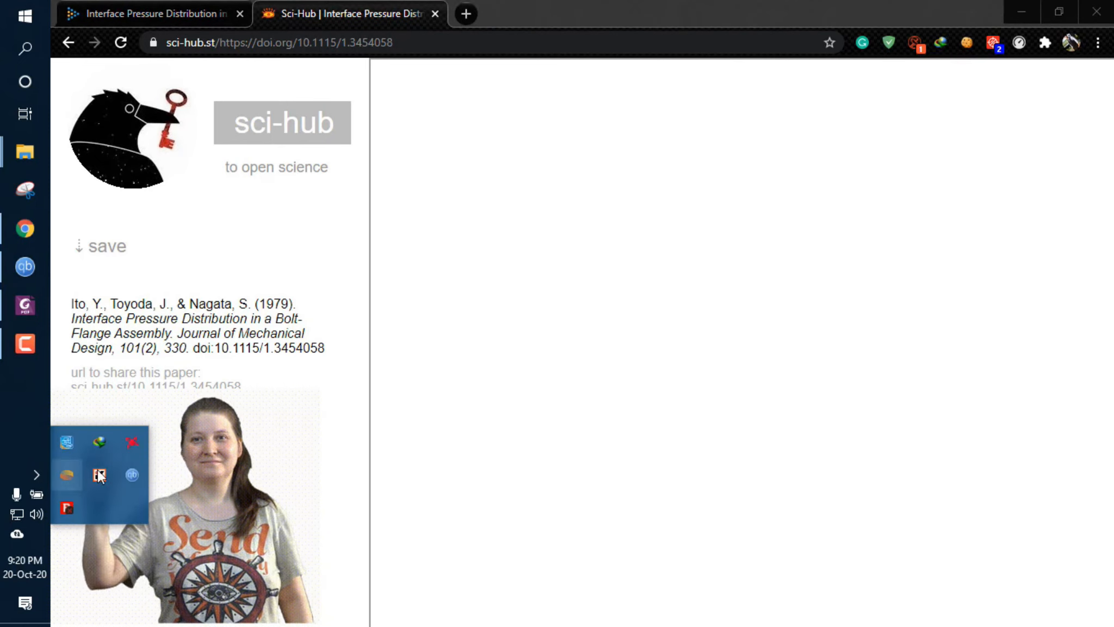
pyautogui.click(99, 474)
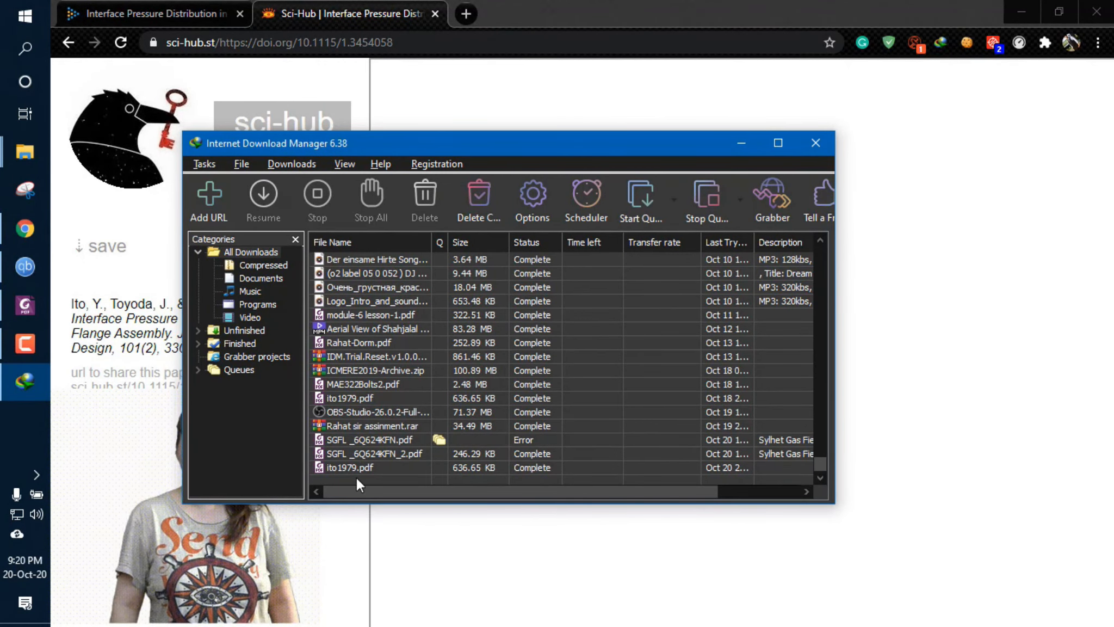
# Step: Open the completed ito1979.pdf download in Foxit PhantomPDF
pyautogui.click(348, 467)
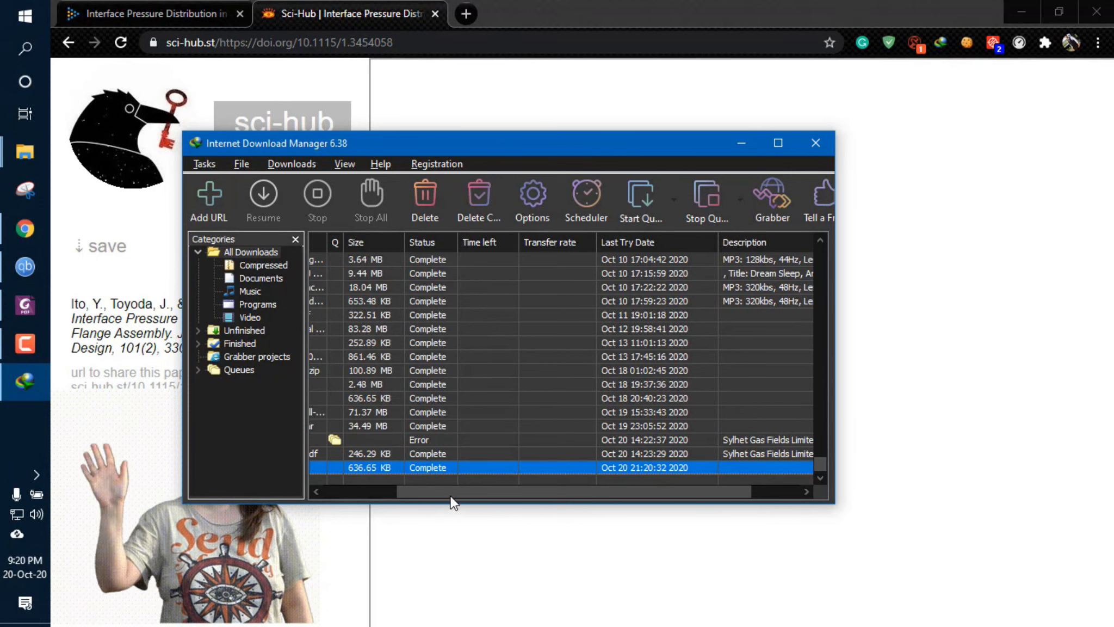
pyautogui.rightClick(455, 467)
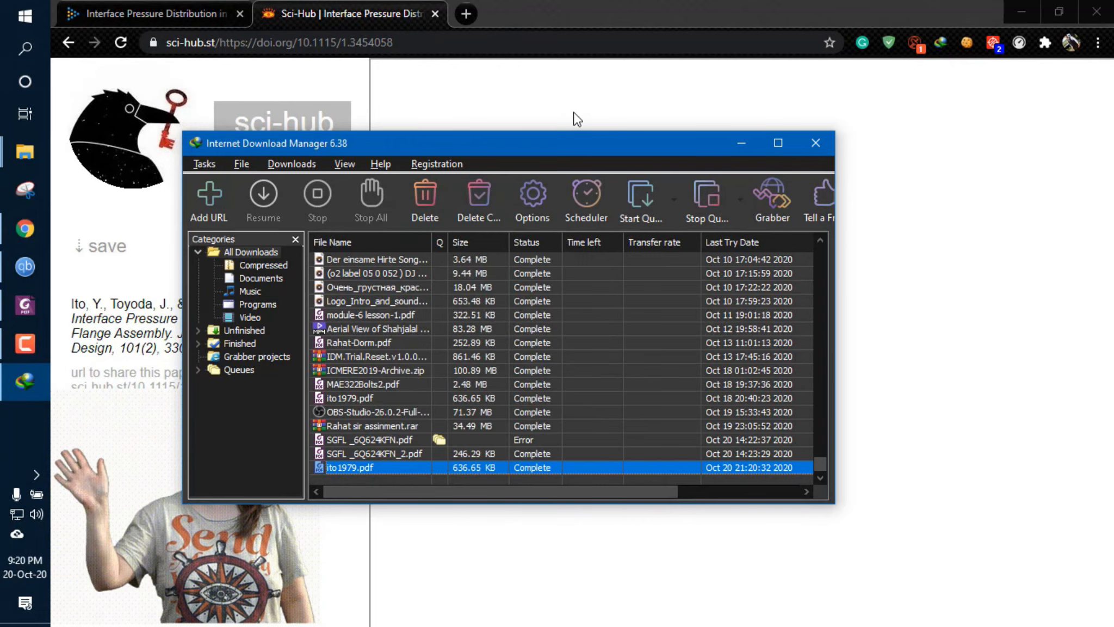
pyautogui.doubleClick(348, 467)
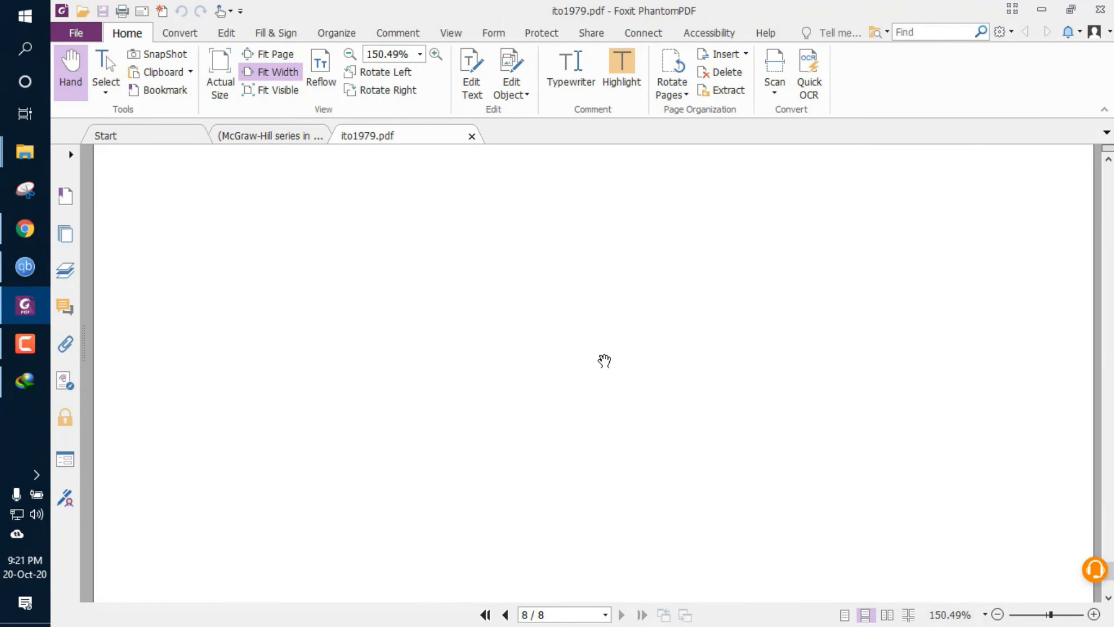